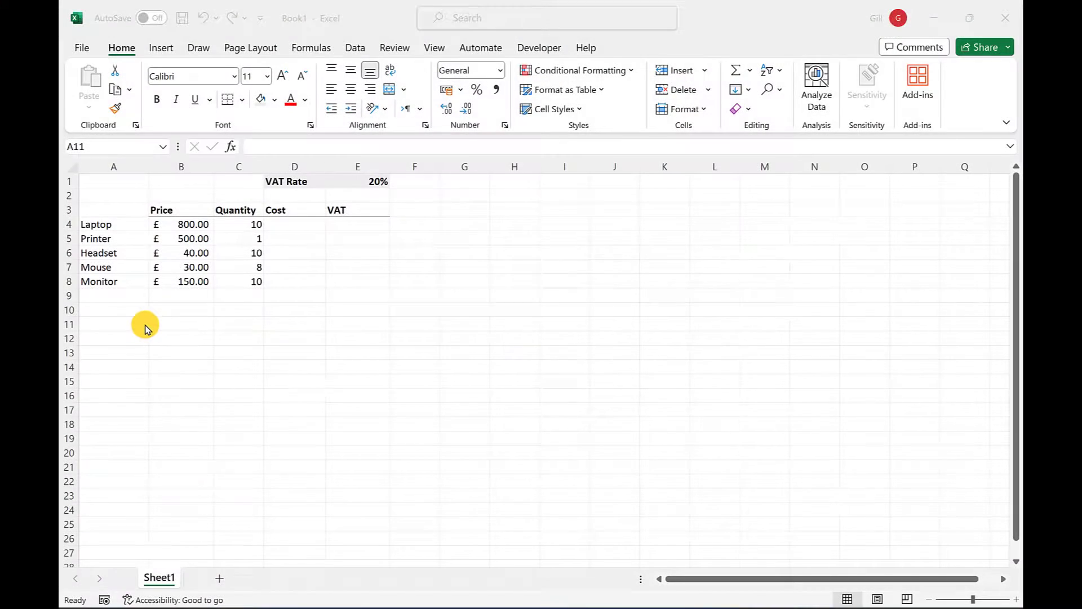
Enter =B4*C4 for Laptop, fill Cost down to Monitor, and check the Headset formula.
{"action": "left_click", "coordinate": [113, 324]}
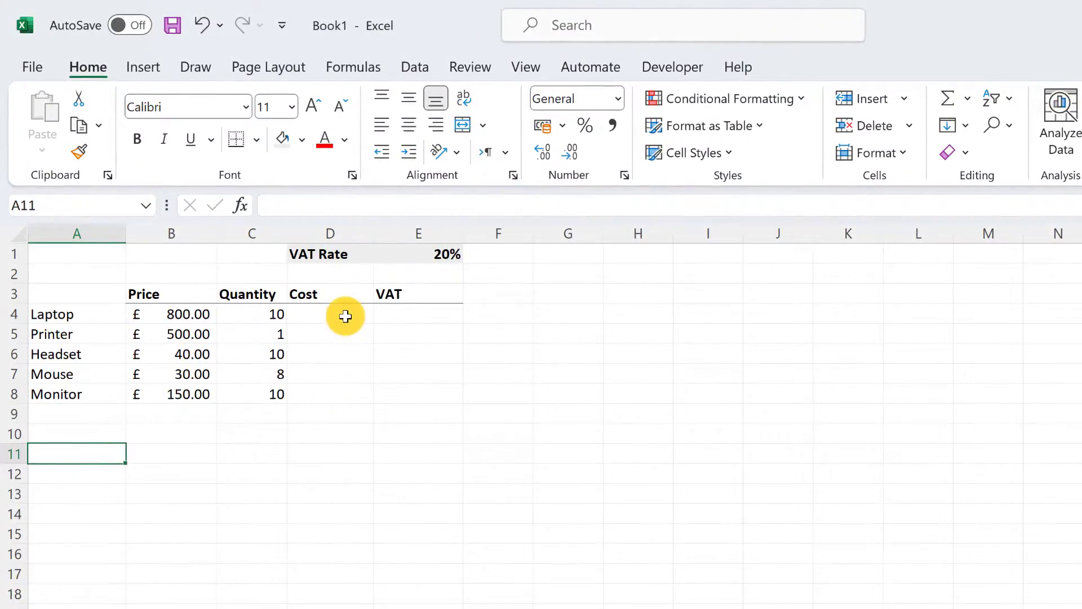
{"action": "left_click", "coordinate": [329, 314]}
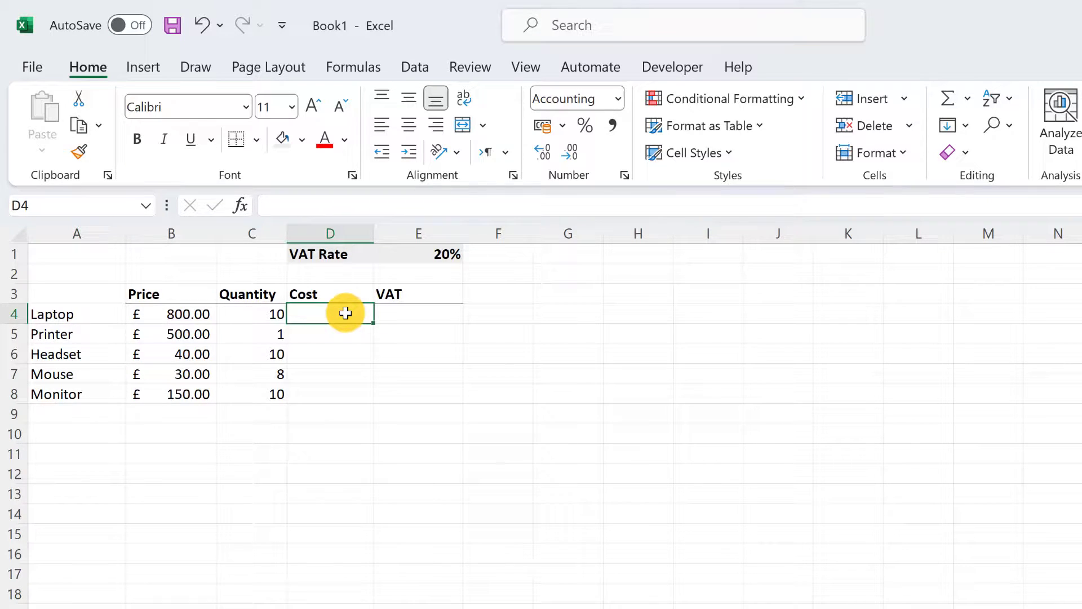
{"action": "type", "text": "=B4*"}
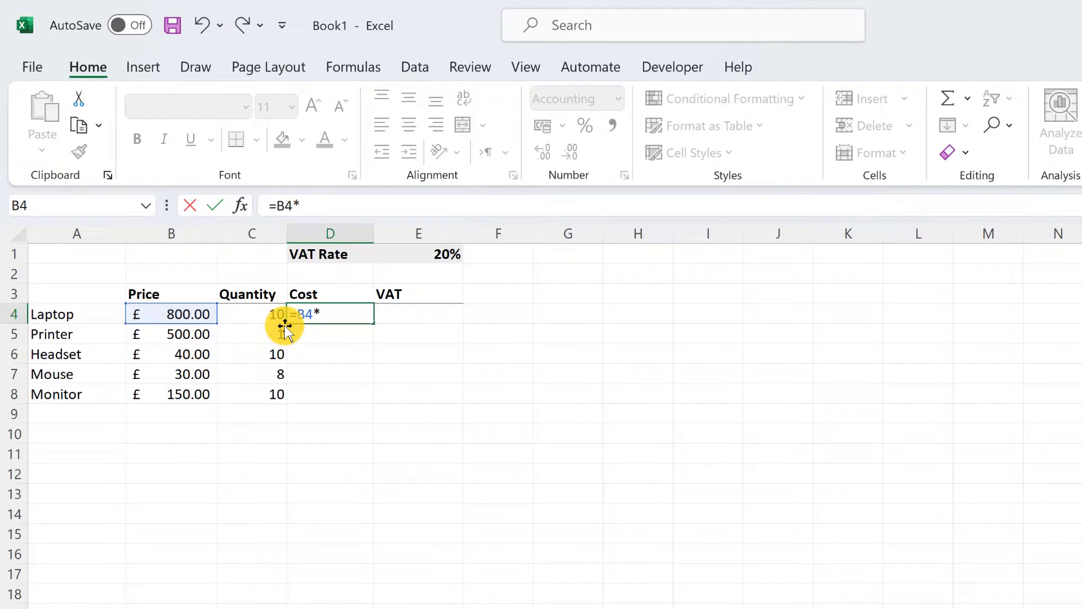
{"action": "left_click", "coordinate": [251, 313]}
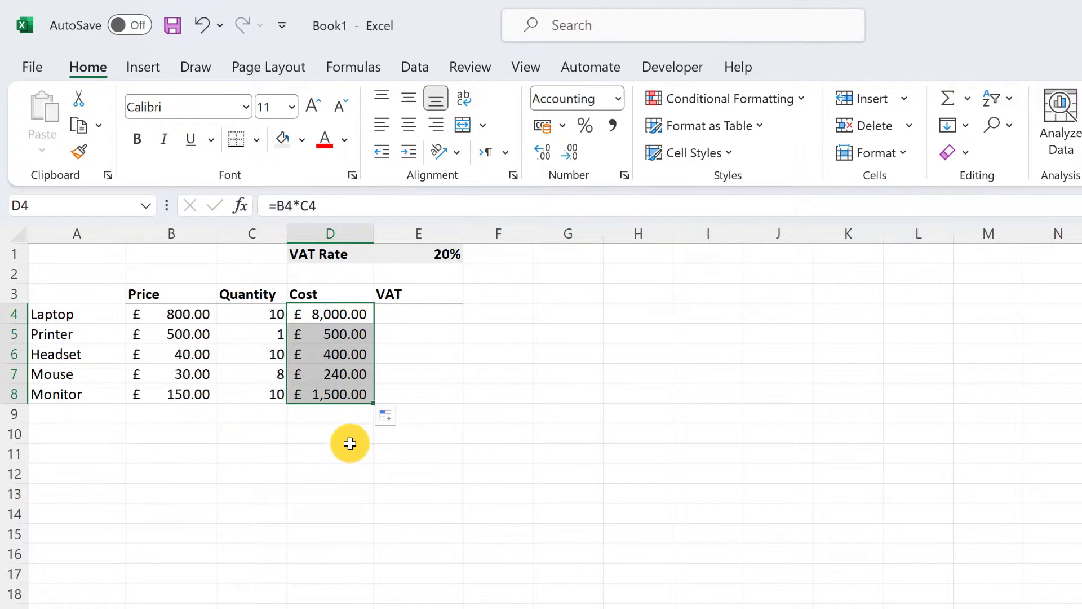
{"action": "left_click", "coordinate": [329, 433]}
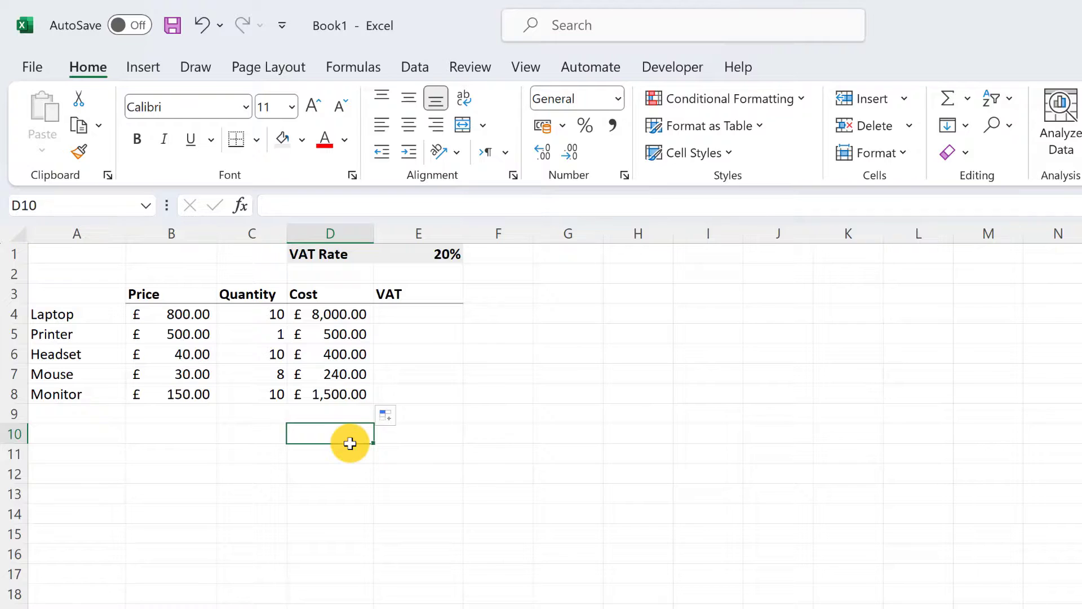
{"action": "mouse_move", "coordinate": [348, 375]}
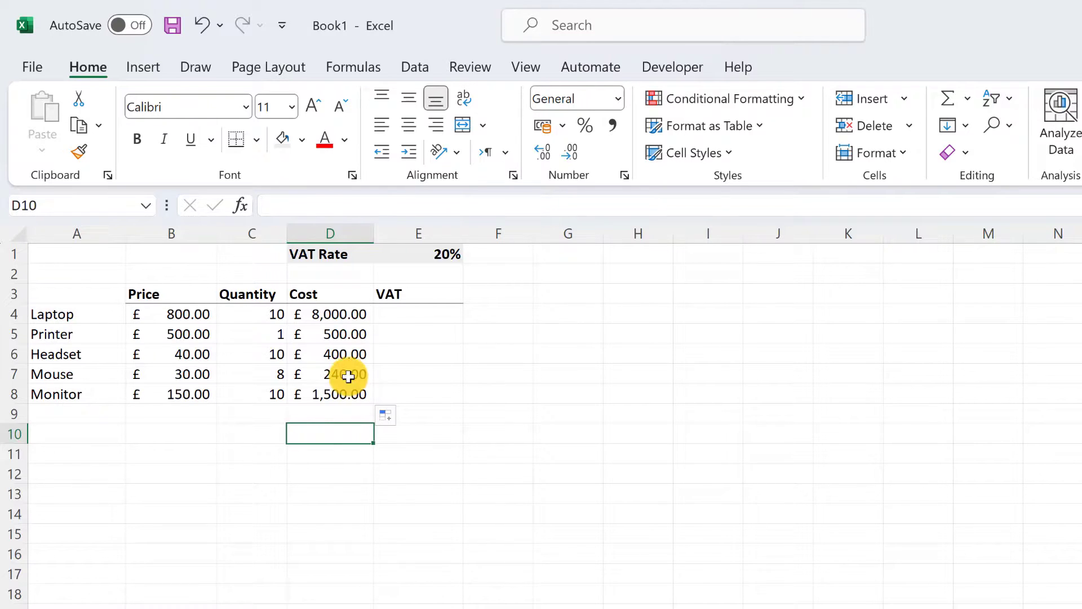
{"action": "type", "text": "=B4*C4"}
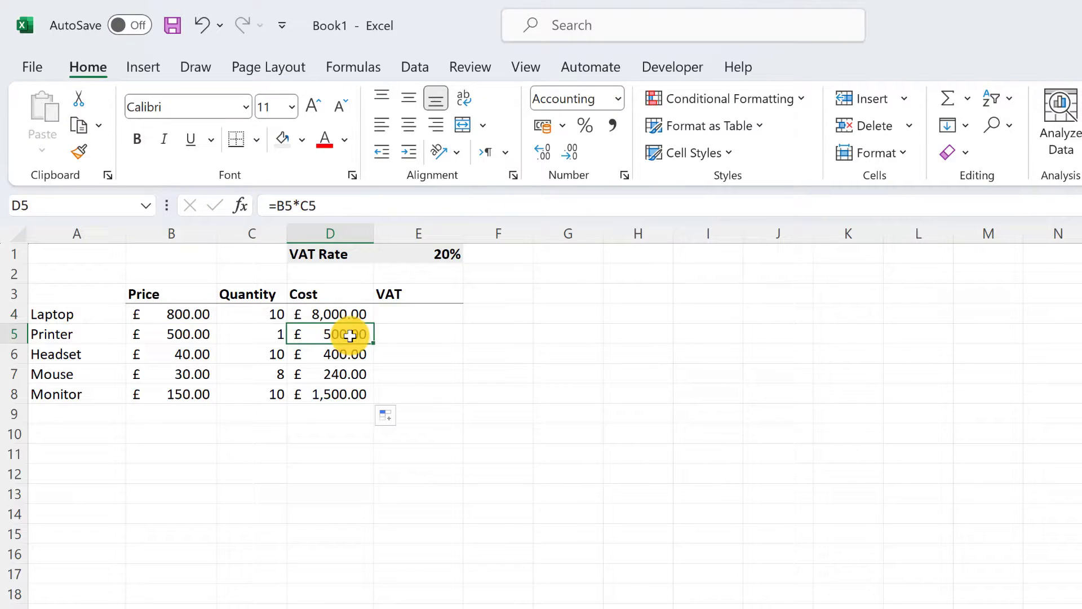
{"action": "double_click", "coordinate": [330, 334]}
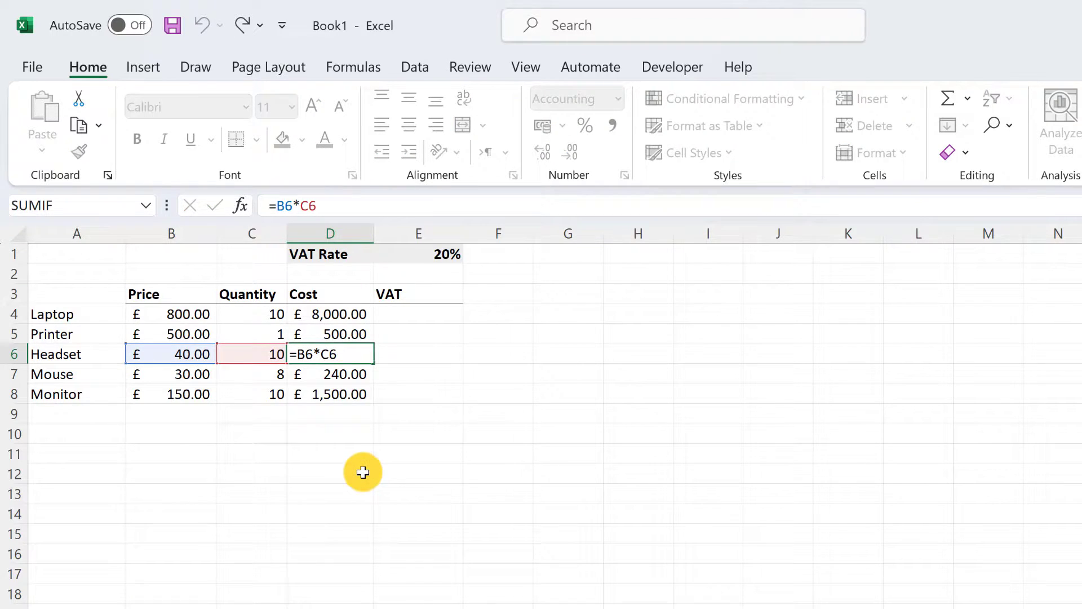
{"action": "key", "text": "Enter"}
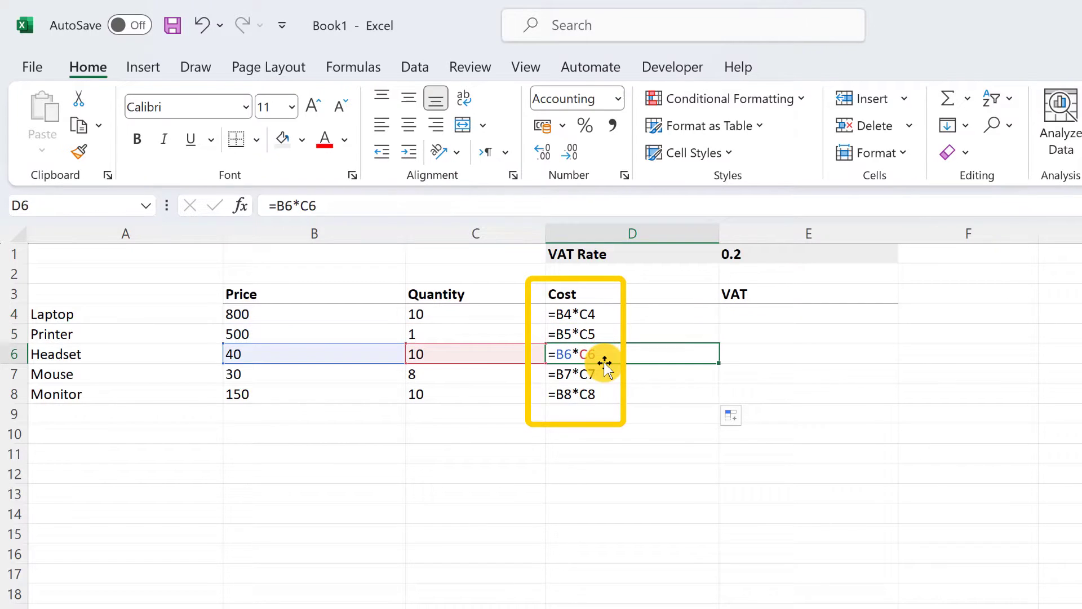
{"action": "left_click", "coordinate": [631, 373]}
{"action": "type", "text": "="}
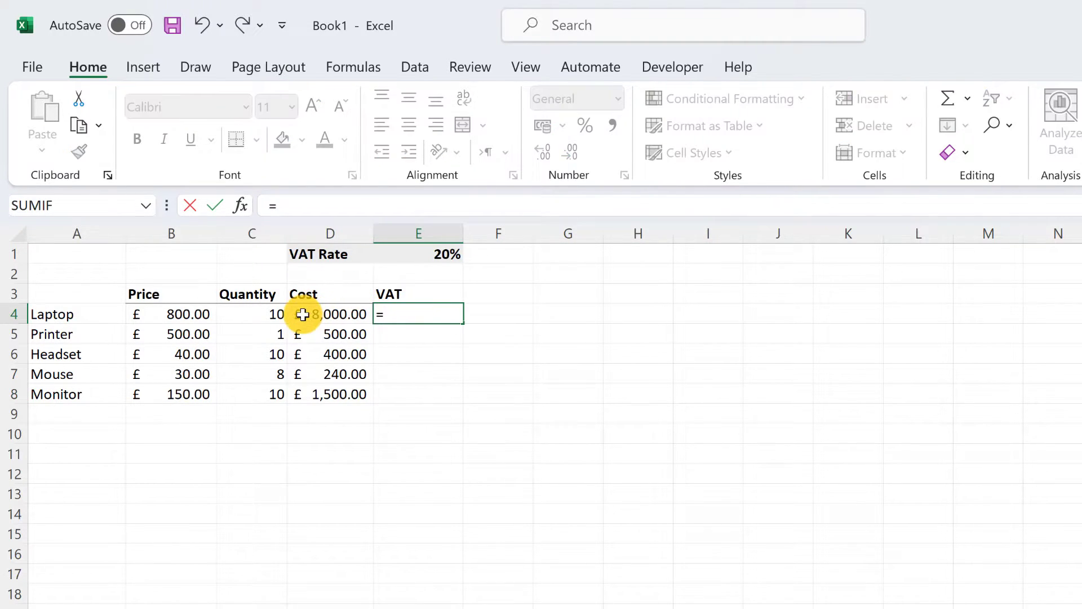
Enter =D4*E1 as Laptop VAT and copy it down to Monitor.
{"action": "left_click", "coordinate": [329, 314]}
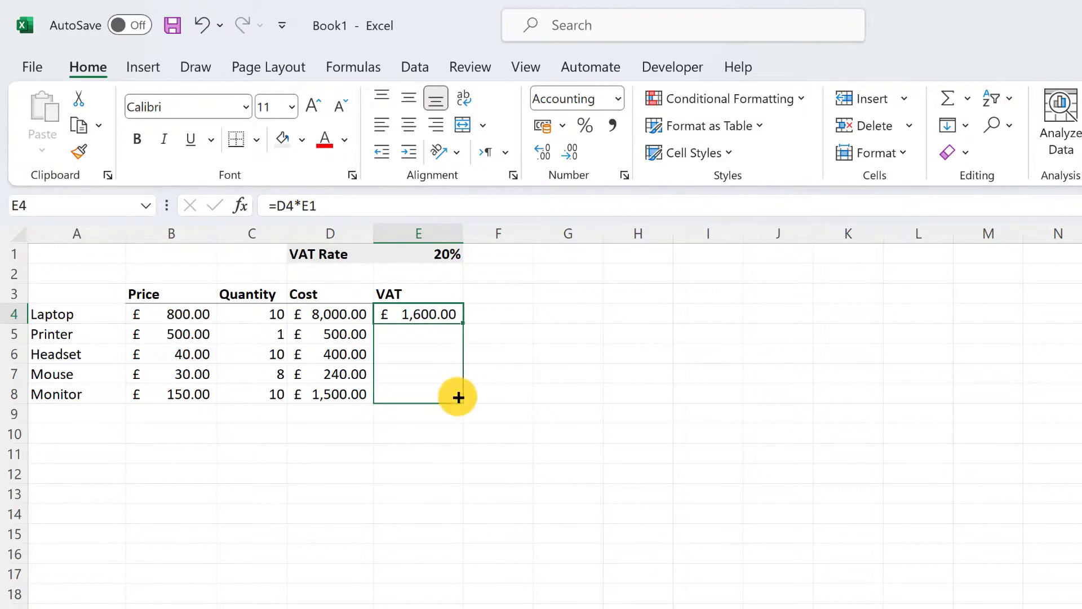
{"action": "left_click_drag", "start_coordinate": [459, 396], "coordinate": [458, 394]}
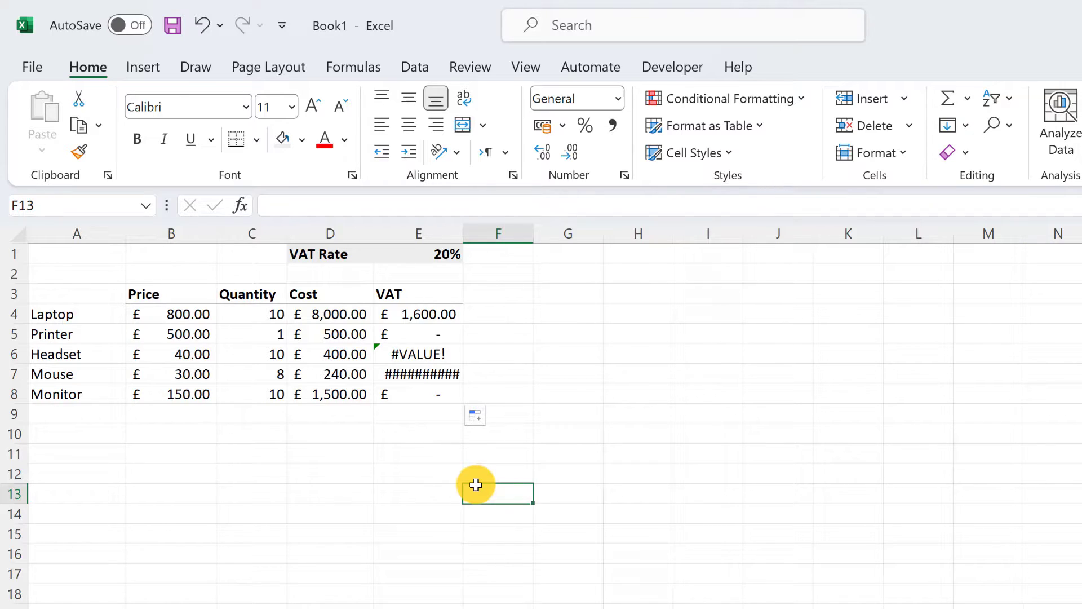
{"action": "mouse_move", "coordinate": [416, 300]}
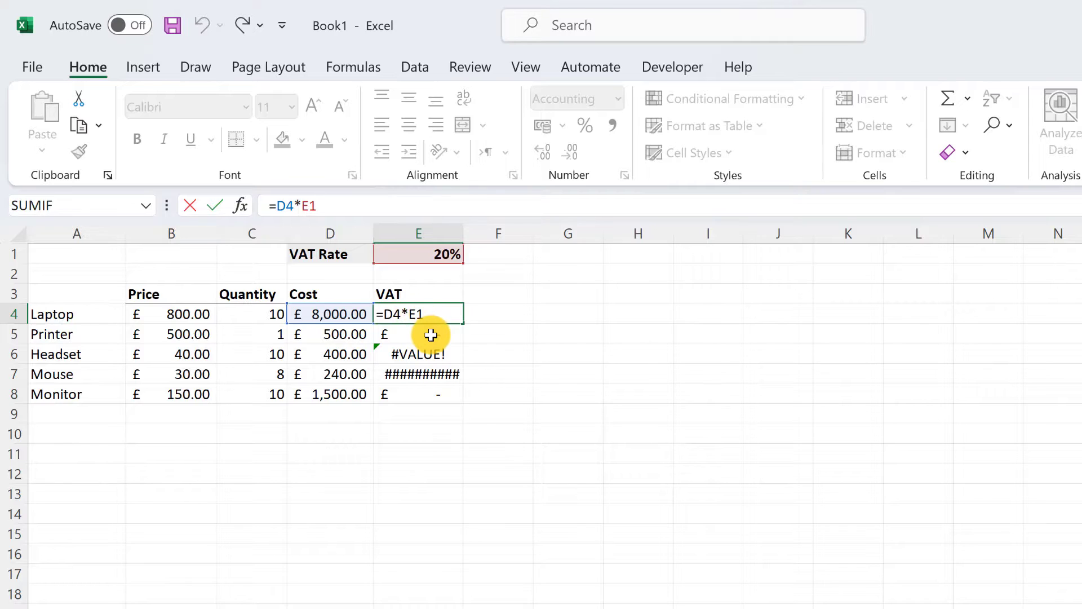
Inspect the shifted Printer and Headset VAT references, then undo the faulty fill.
{"action": "key", "text": "enter"}
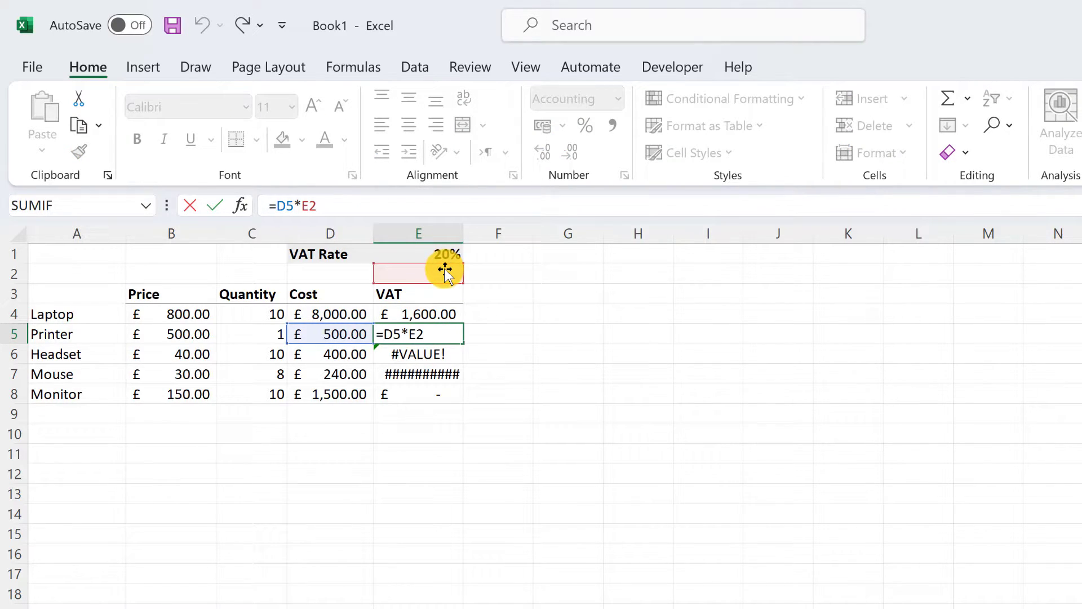
{"action": "mouse_move", "coordinate": [376, 317]}
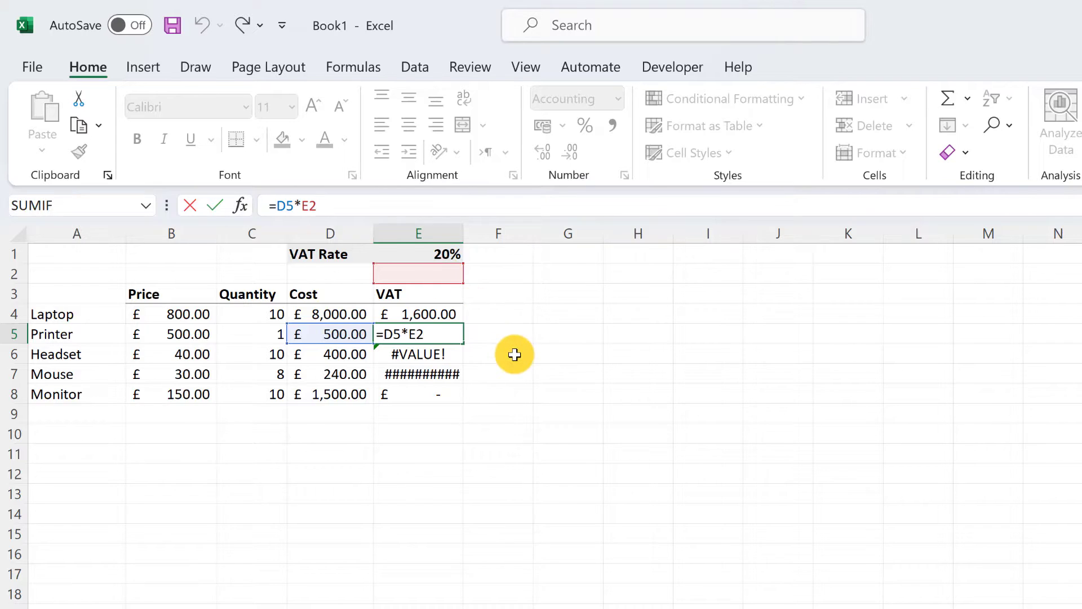
{"action": "key", "text": "Enter"}
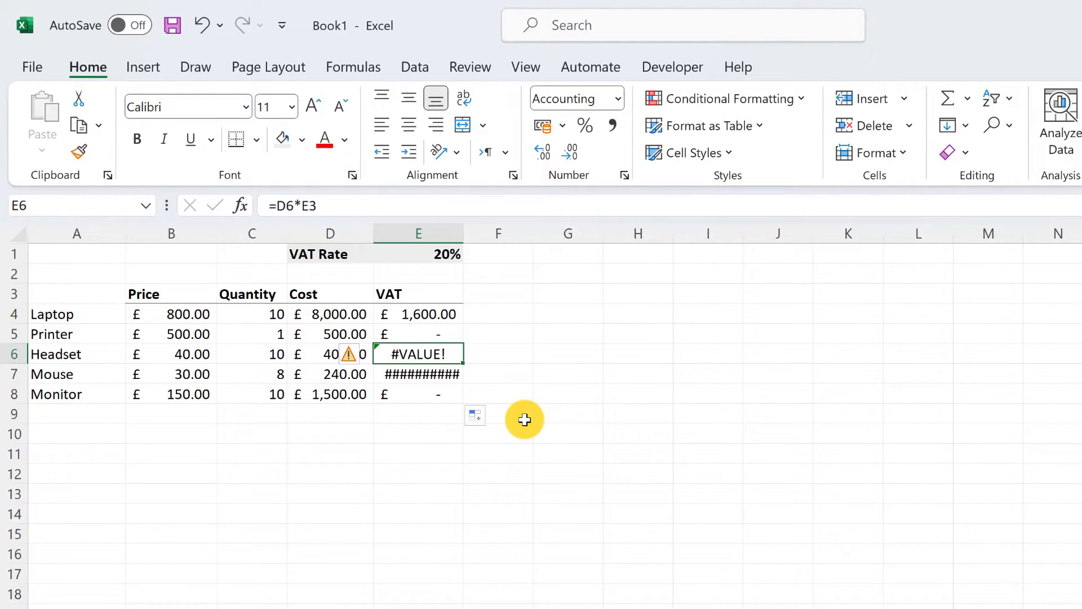
{"action": "mouse_move", "coordinate": [546, 422]}
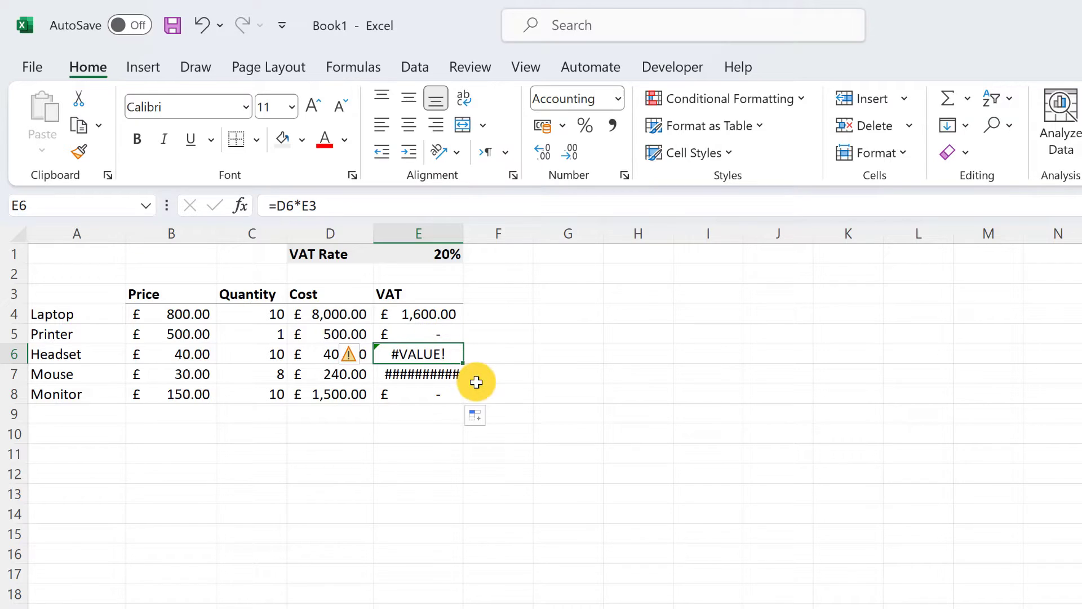
{"action": "key", "text": "ctrl+`"}
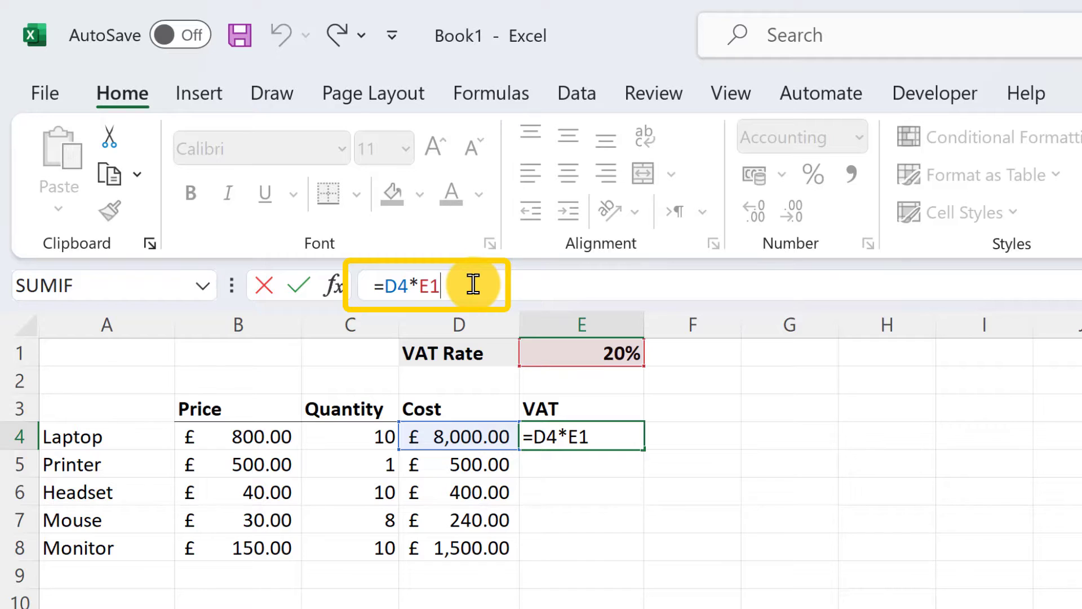
Change the Laptop VAT formula to =D4*$E$1.
{"action": "key", "text": "f4"}
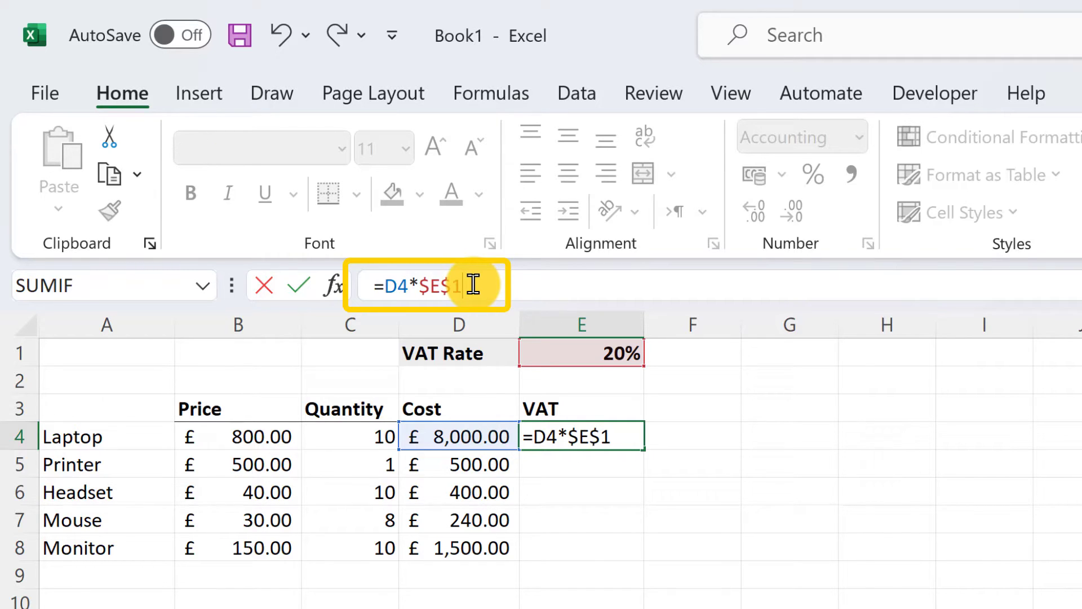
{"action": "mouse_move", "coordinate": [766, 471]}
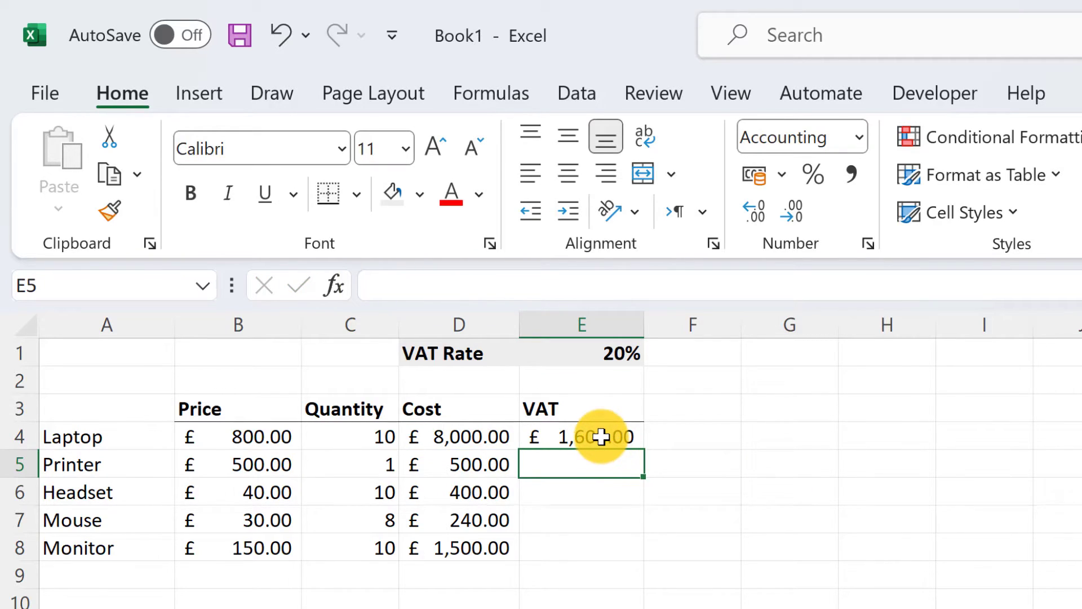
Fill =D4*$E$1 from E4 down to E8 and check Monitor's copied formula.
{"action": "left_click", "coordinate": [581, 435]}
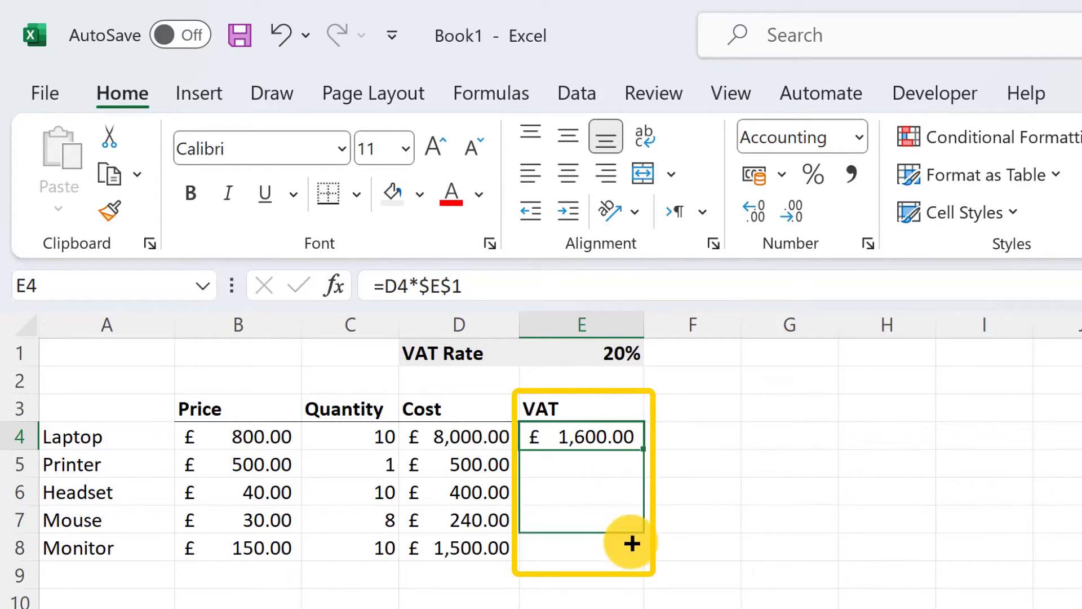
{"action": "left_click_drag", "start_coordinate": [630, 436], "coordinate": [630, 547]}
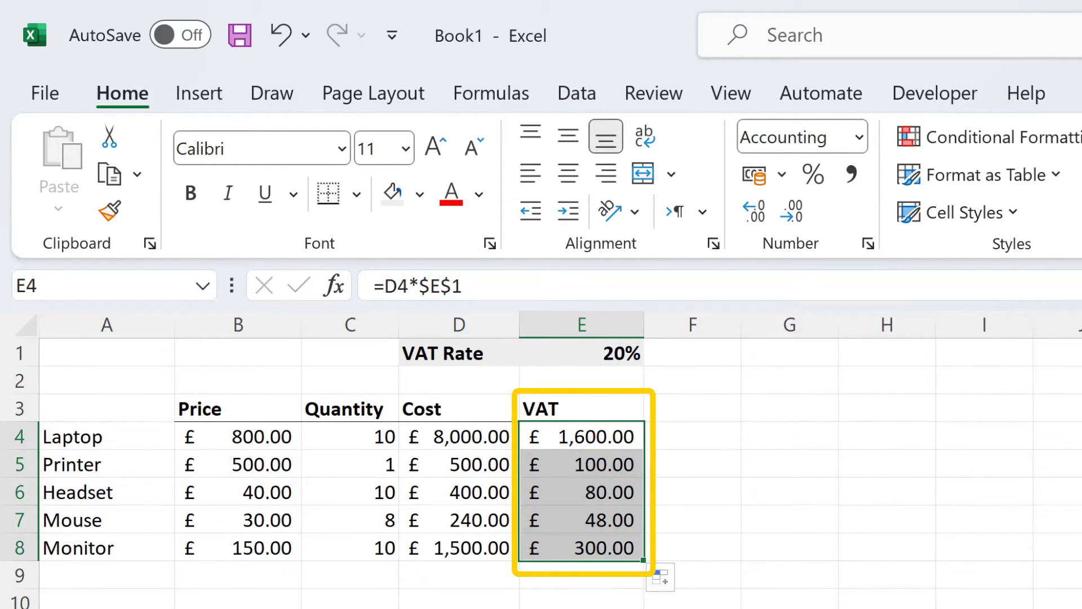
{"action": "left_click", "coordinate": [789, 324]}
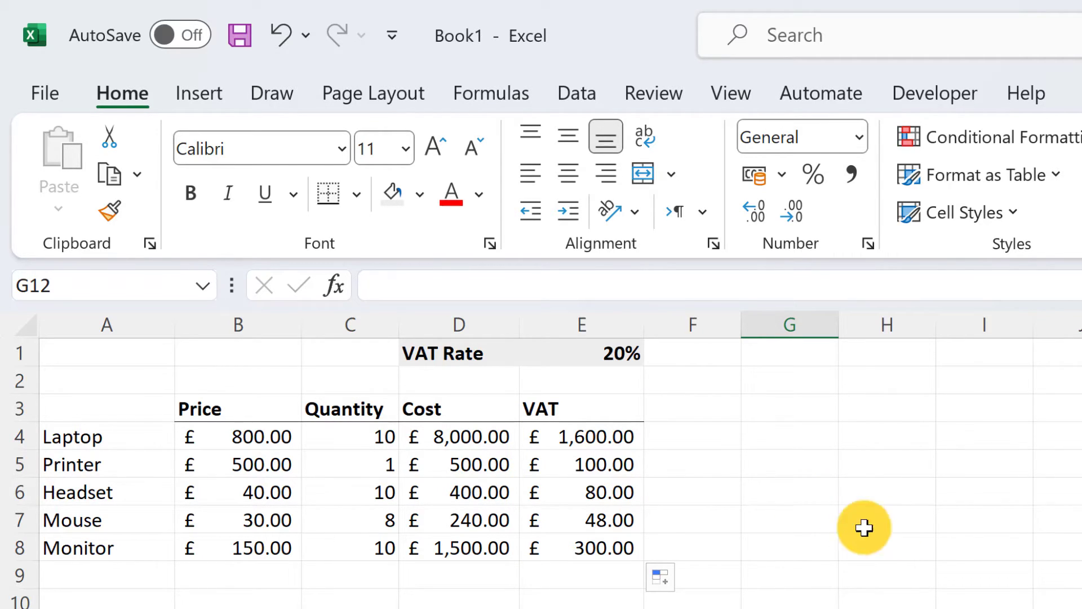
{"action": "left_click", "coordinate": [575, 460]}
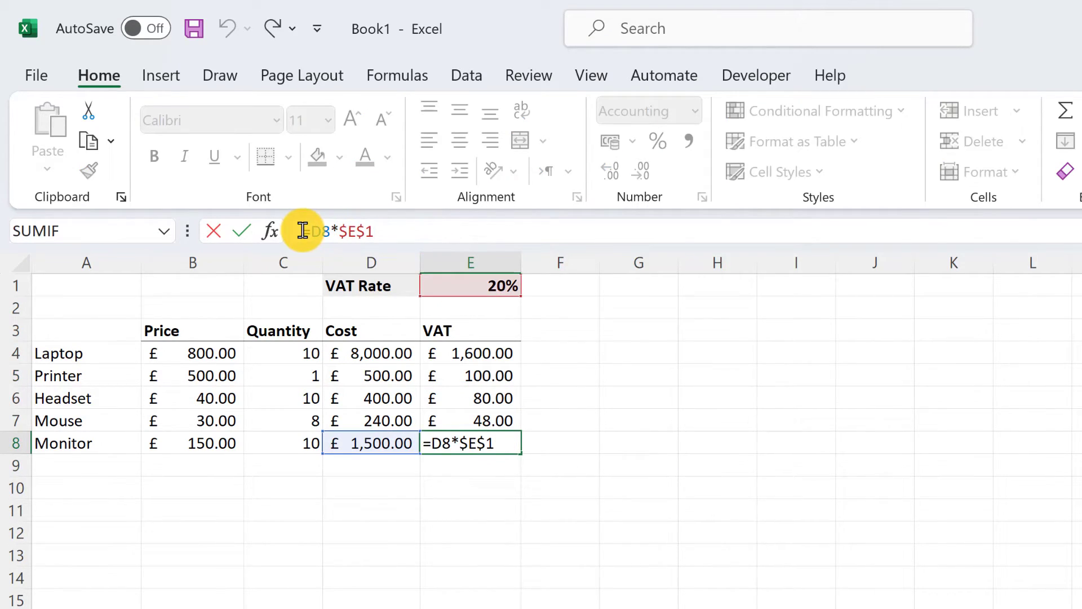
{"action": "mouse_move", "coordinate": [726, 399]}
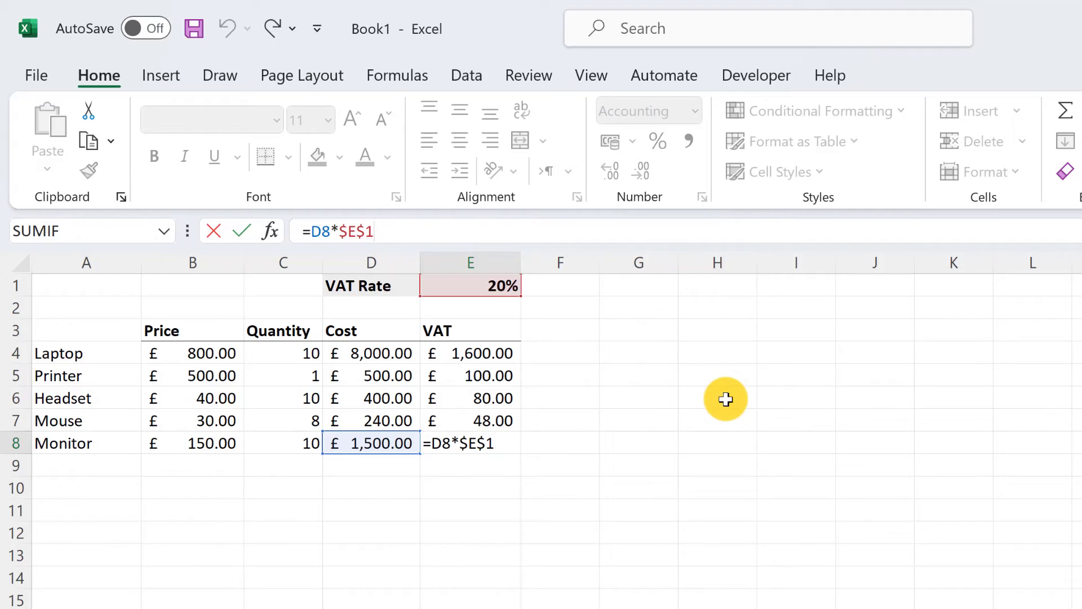
{"action": "mouse_move", "coordinate": [723, 414]}
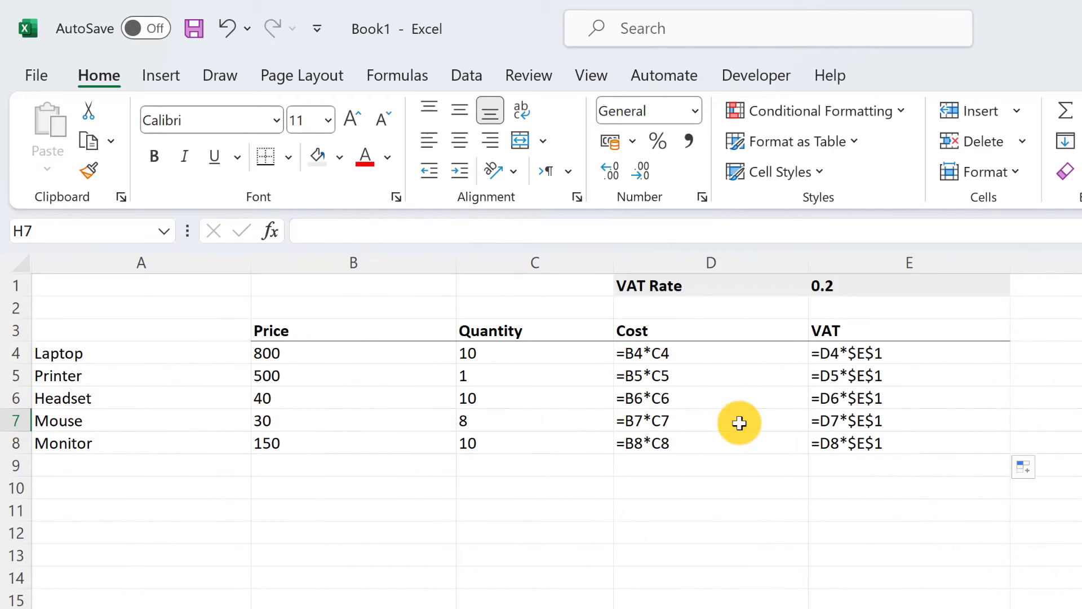
{"action": "mouse_move", "coordinate": [881, 453]}
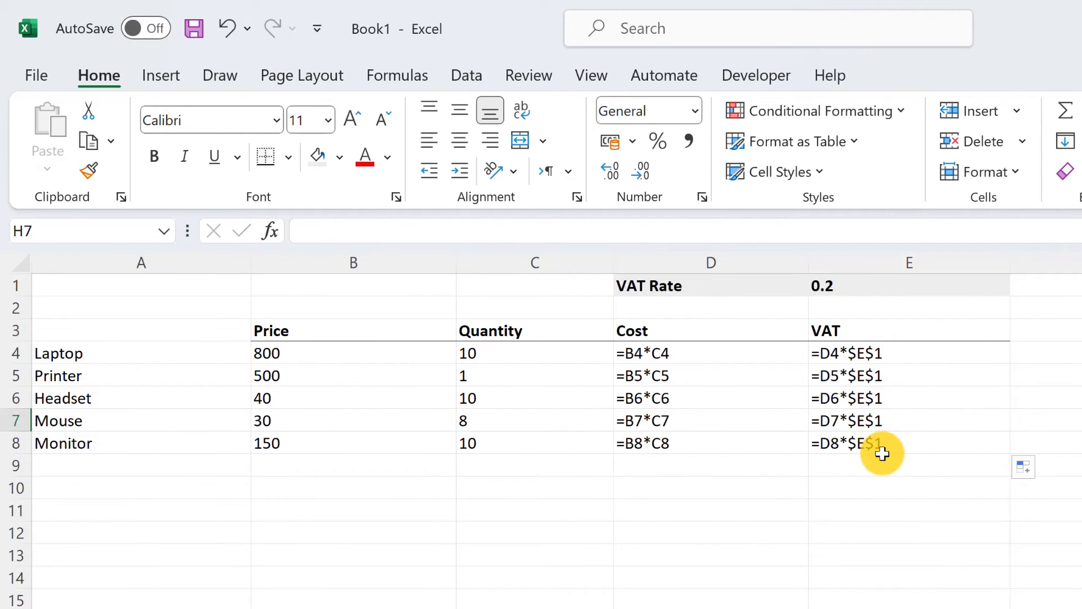
{"action": "mouse_move", "coordinate": [889, 426]}
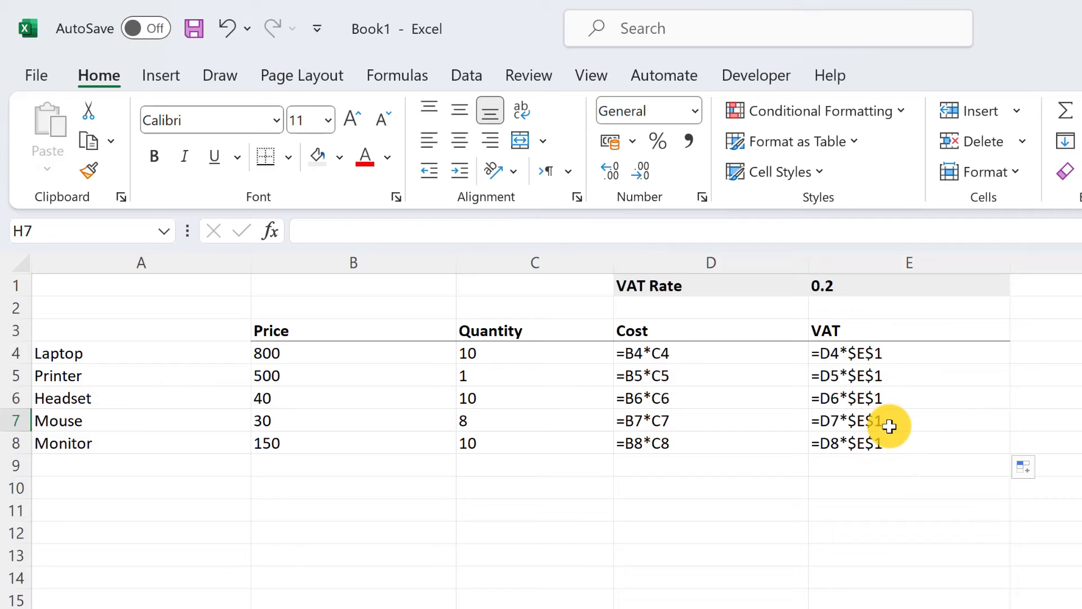